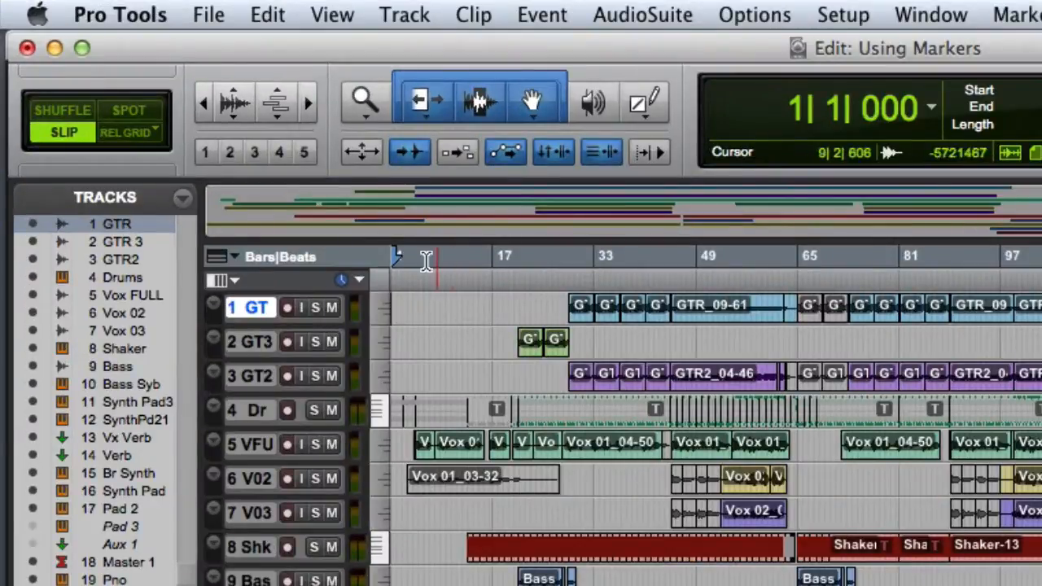
# Display the Markers ruler above the tracks via View > Rulers
pyautogui.click(332, 15)
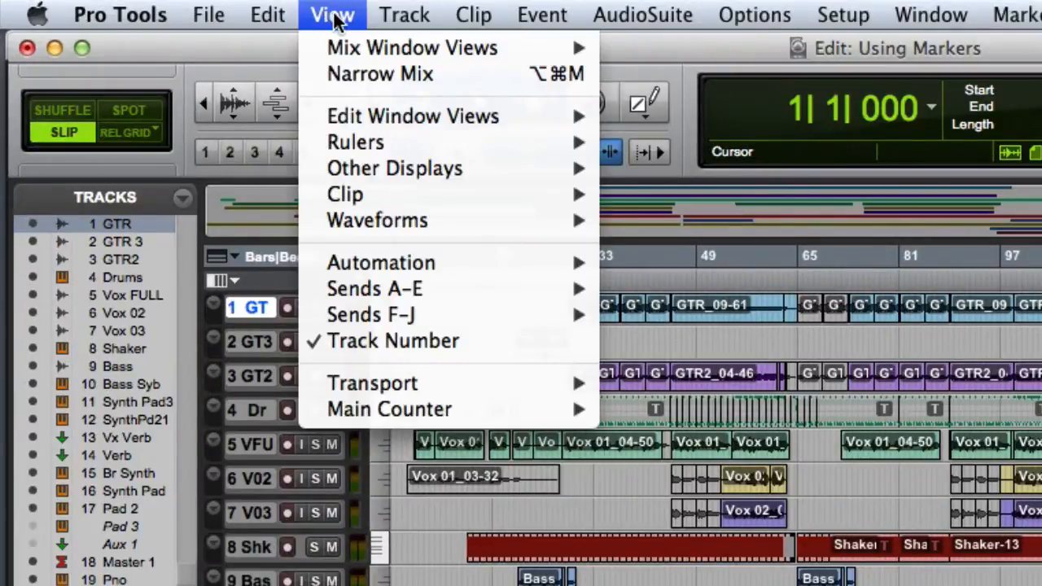
pyautogui.moveTo(355, 142)
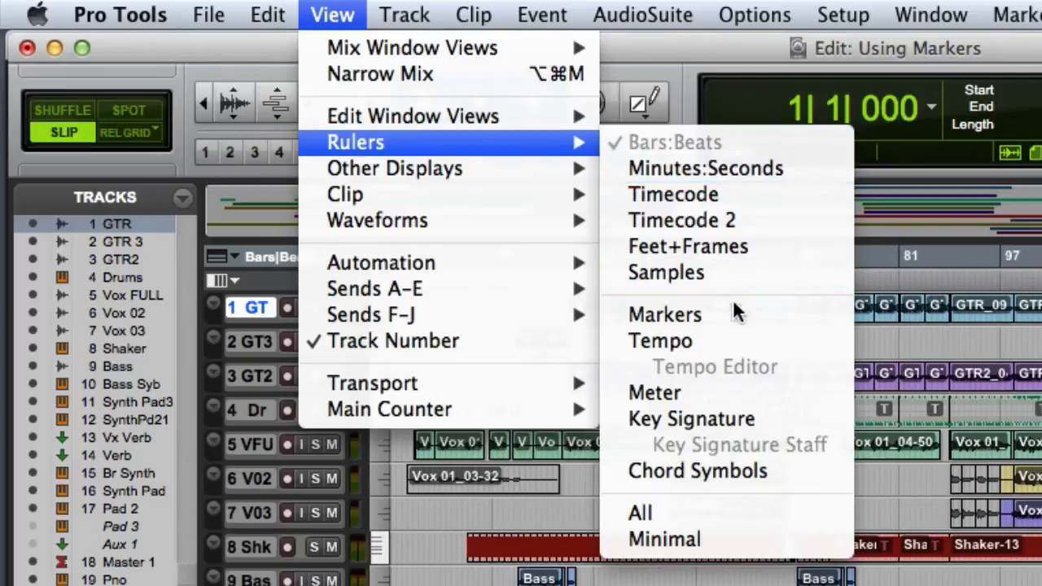
pyautogui.click(664, 314)
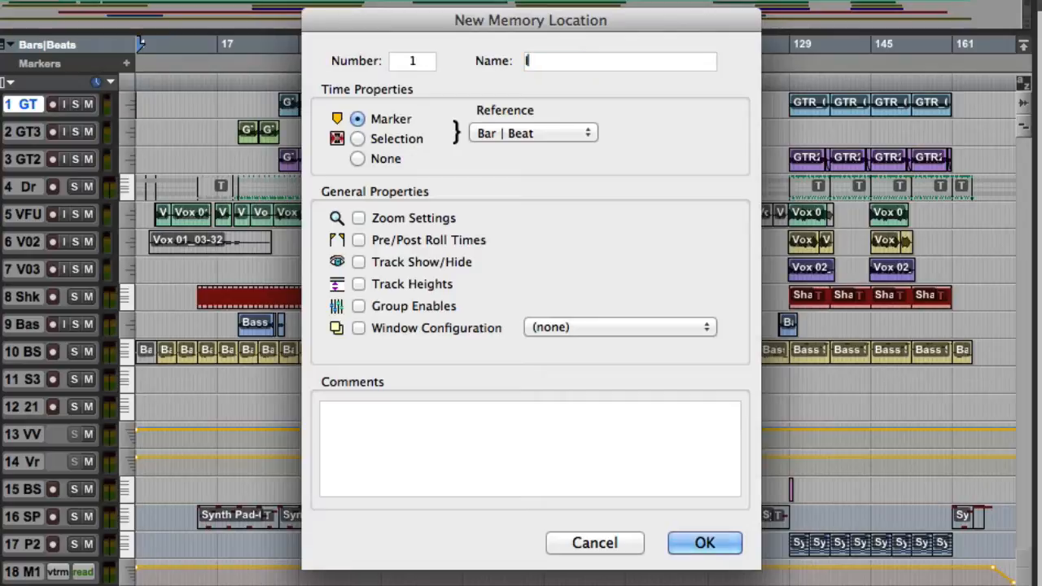
# Create an 'Intro' marker at 1|1|000 with Bar|Beat reference
pyautogui.write('Intro')
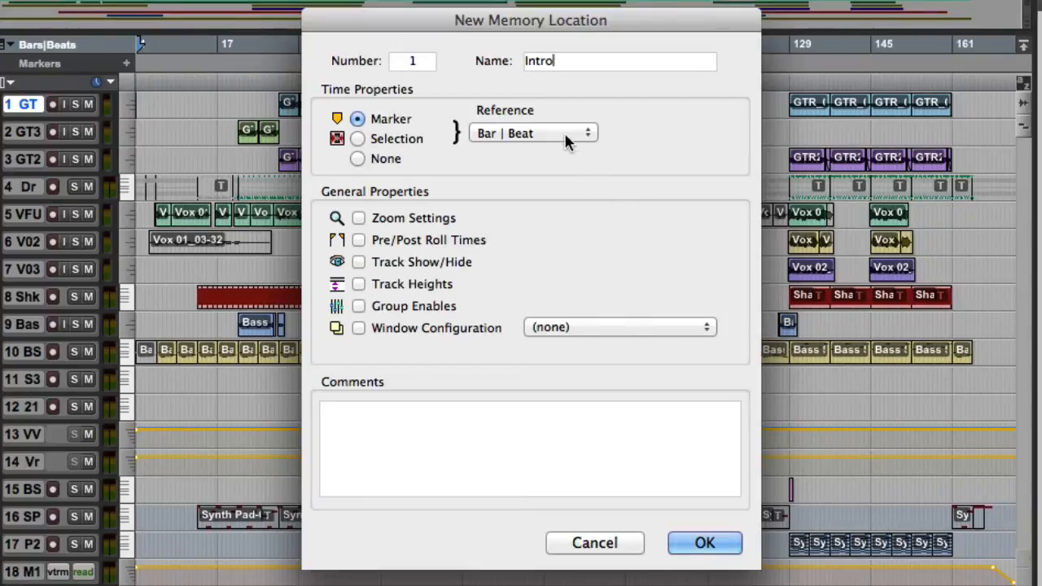
pyautogui.click(532, 131)
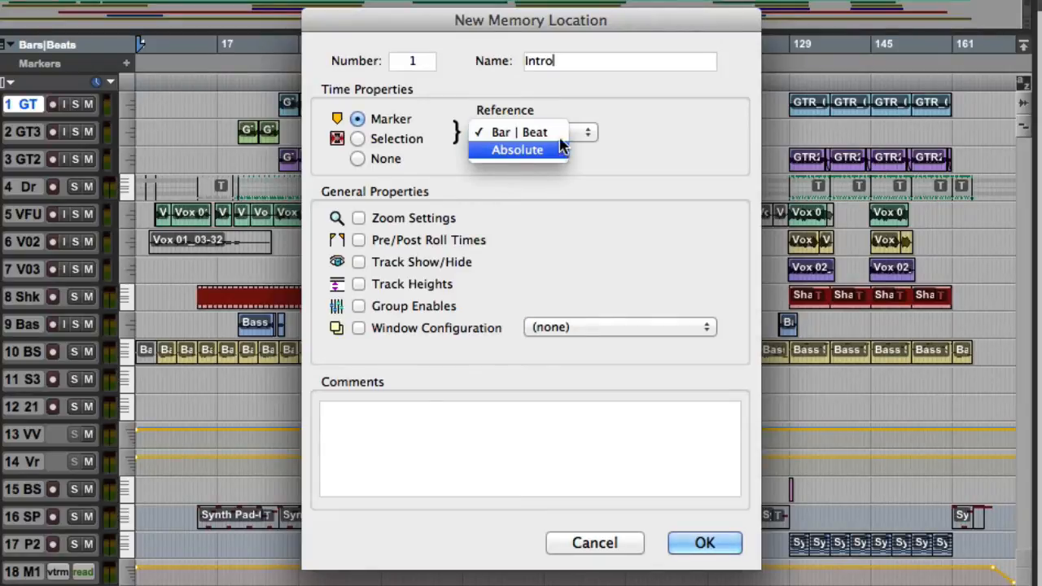
pyautogui.click(515, 130)
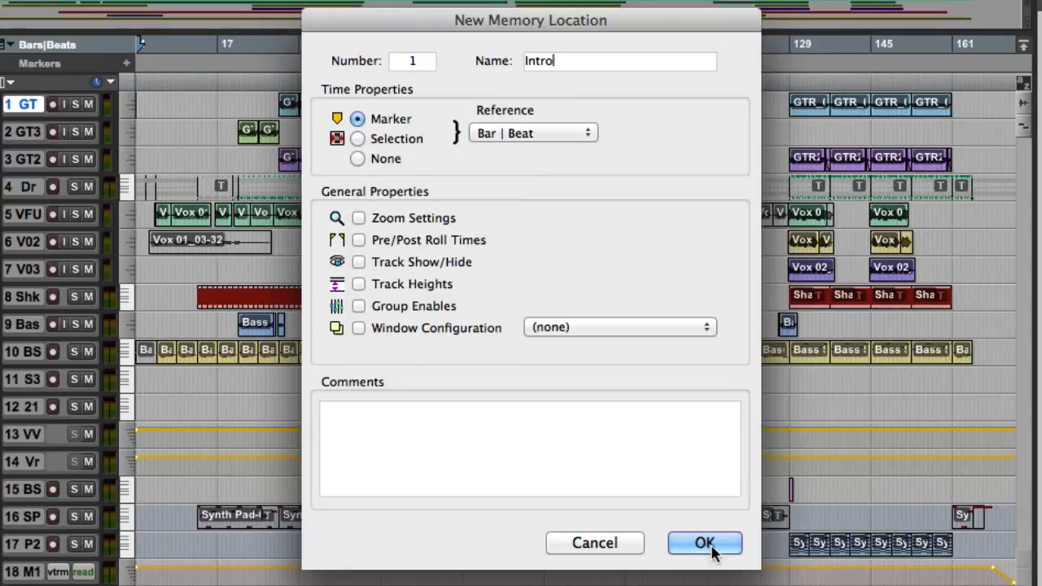
pyautogui.click(703, 544)
pyautogui.write('Verse 1')
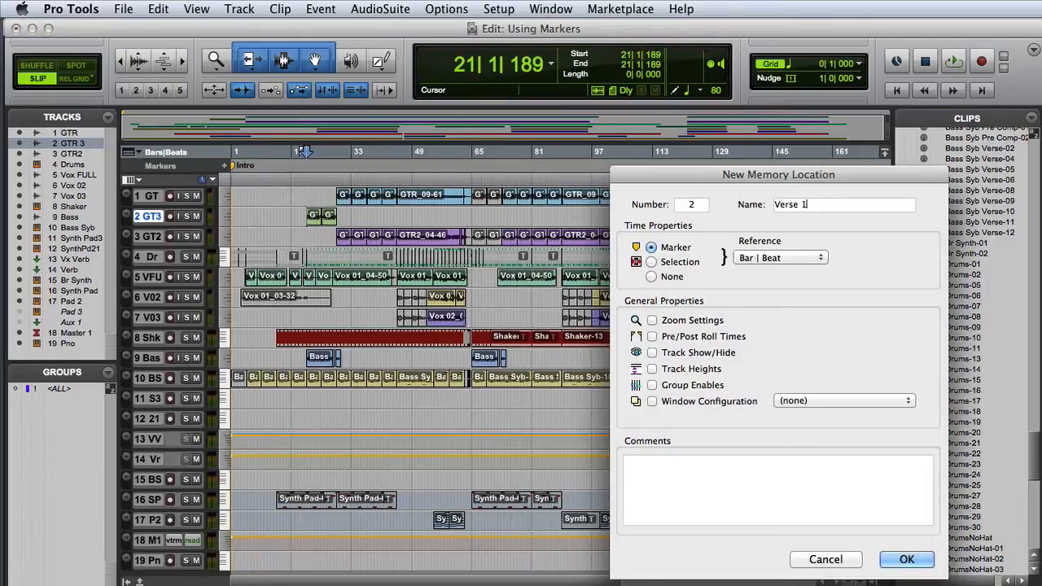
# Create the 'Verse 1' marker at bar 21 and 'Chorus 1' at bar 56
pyautogui.click(905, 560)
pyautogui.write('C')
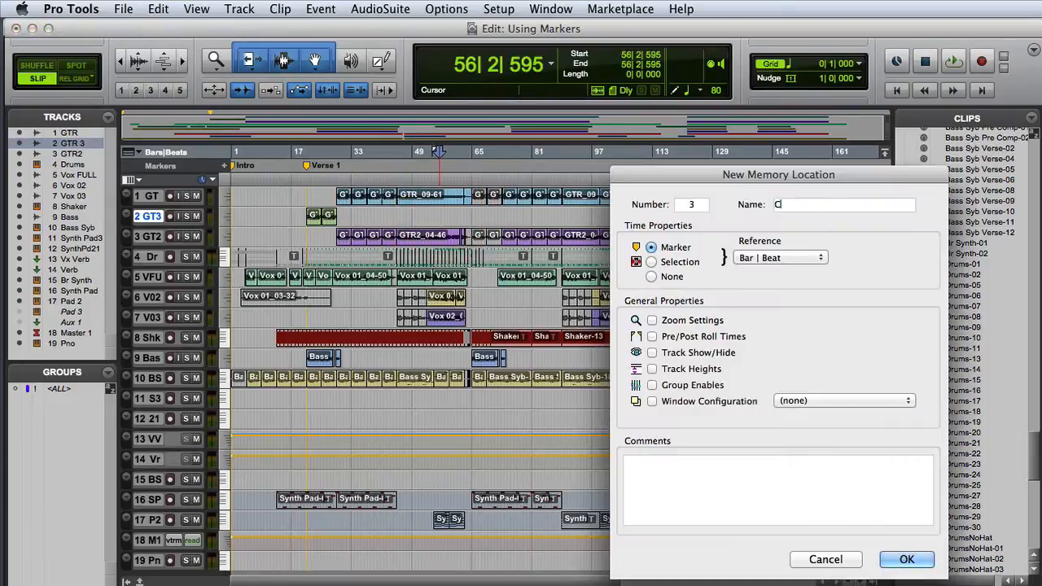
pyautogui.click(905, 560)
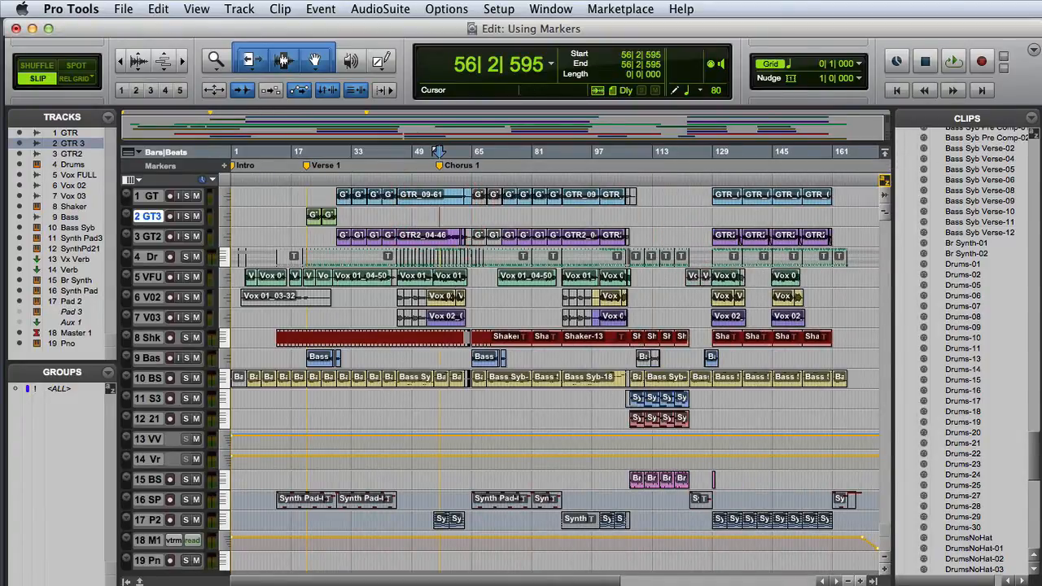
# Show Memory Locations via the Window menu and jump to Intro and Verse 1
pyautogui.click(551, 9)
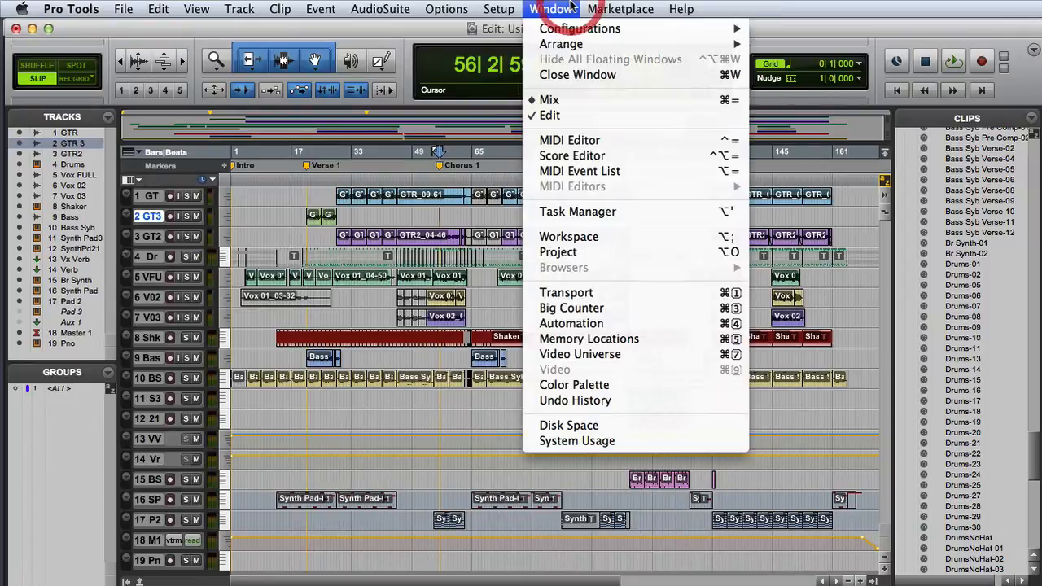
pyautogui.moveTo(660, 338)
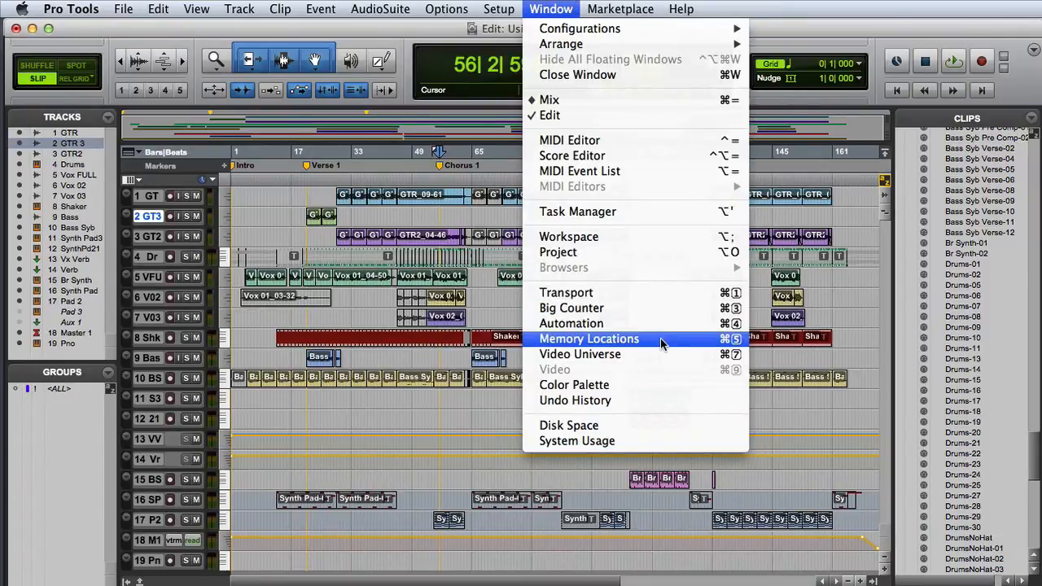
pyautogui.click(590, 338)
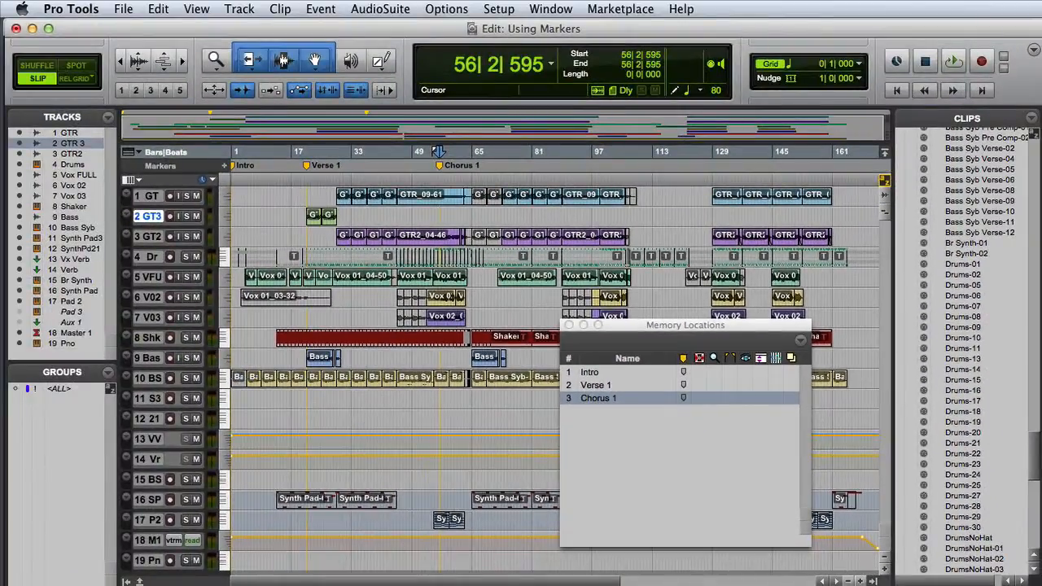
pyautogui.moveTo(674, 578)
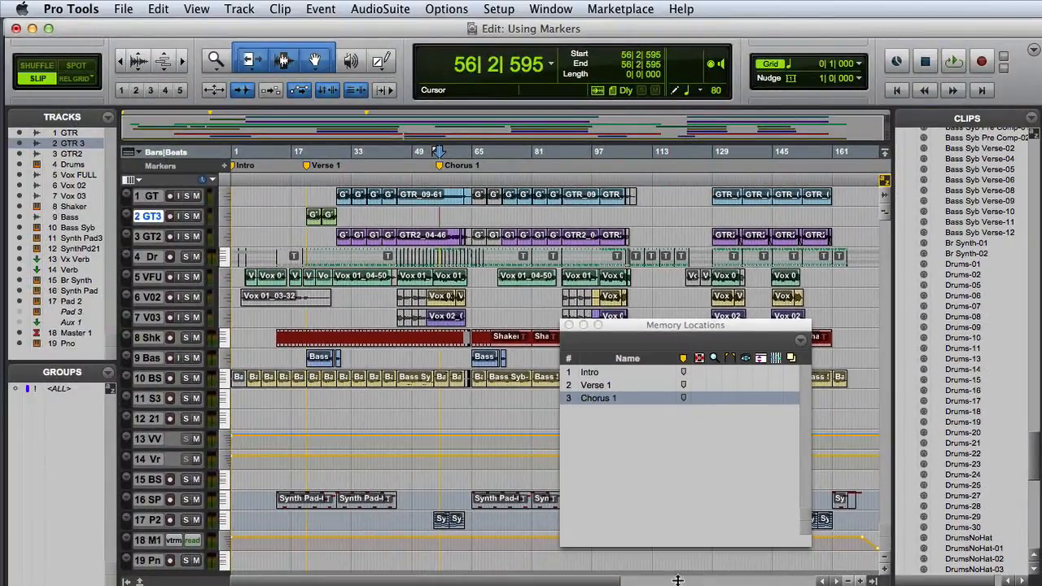
pyautogui.click(589, 372)
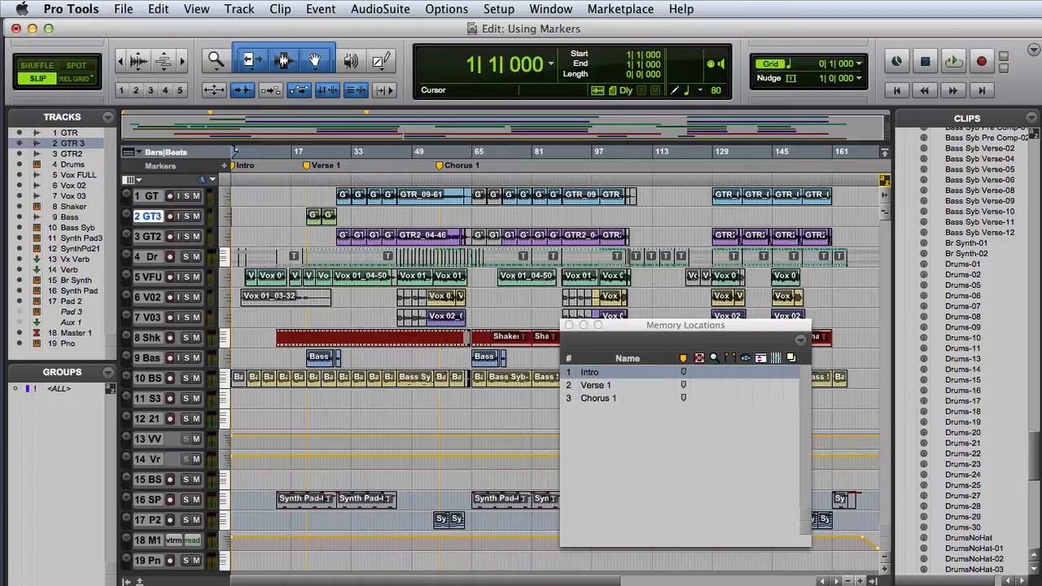
pyautogui.click(595, 384)
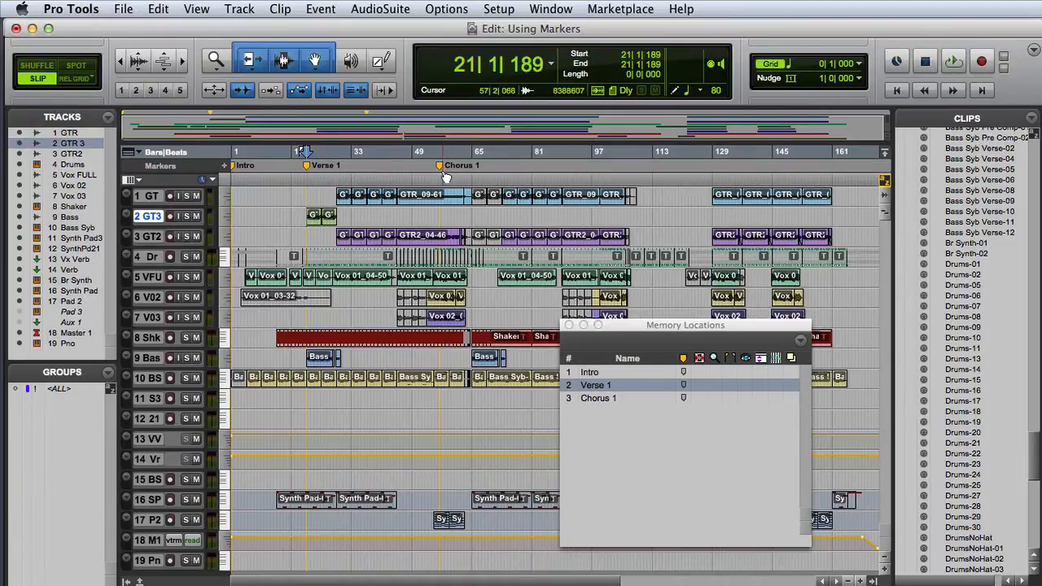
pyautogui.click(598, 397)
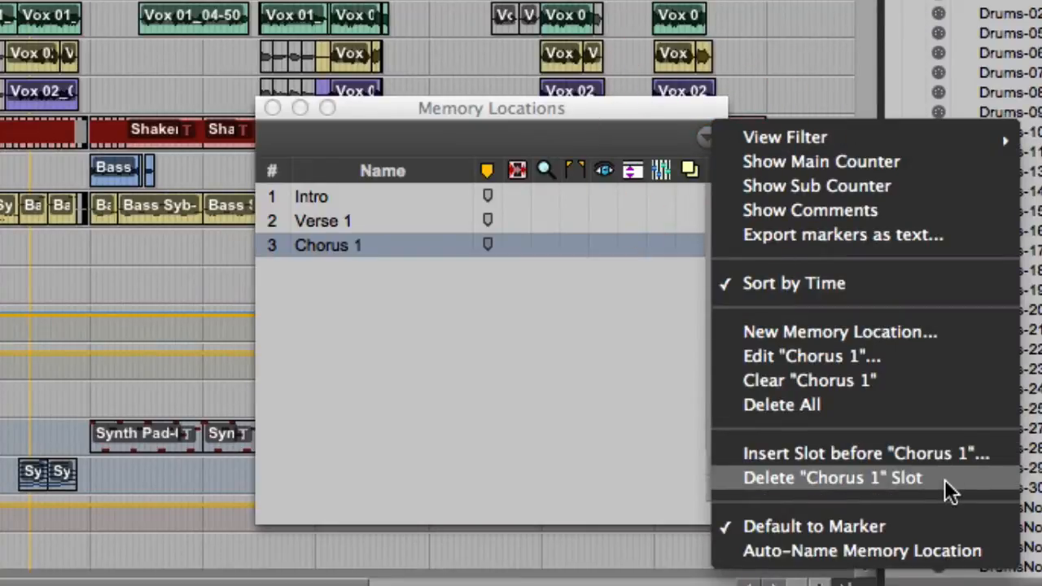
# Delete the 'Chorus 1' slot from the Memory Locations options menu
pyautogui.click(827, 479)
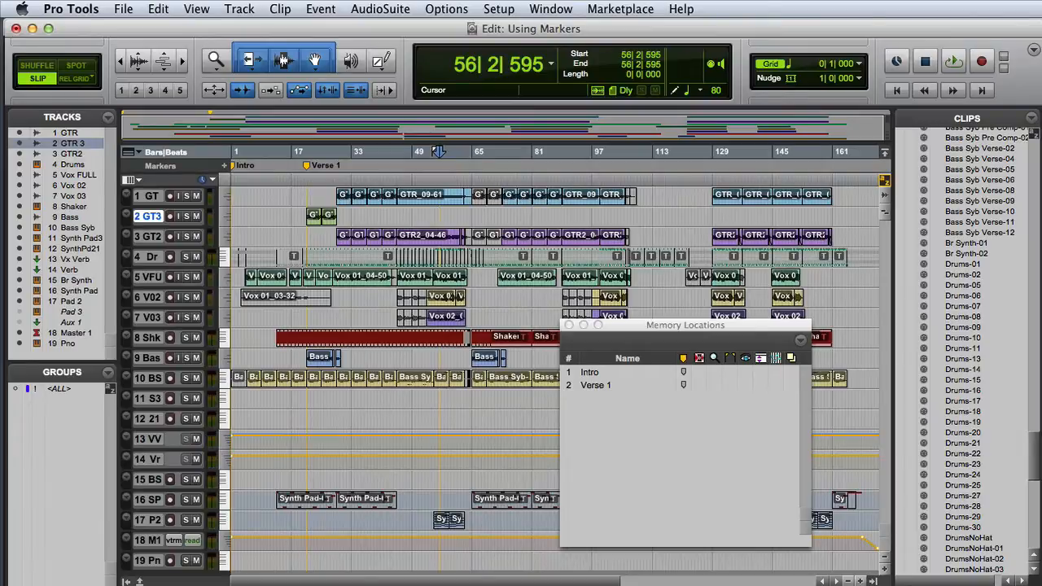
pyautogui.moveTo(612, 449)
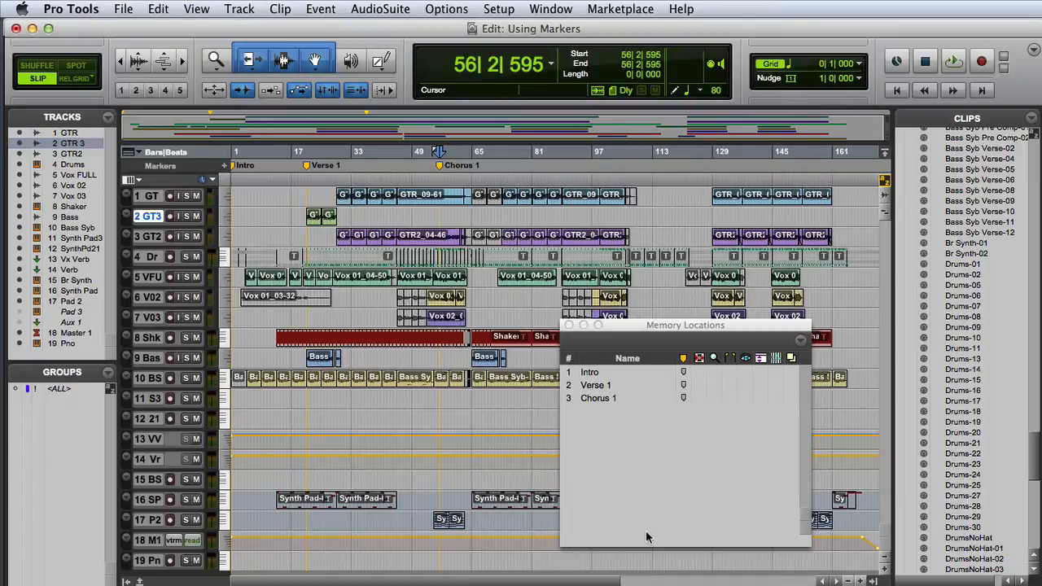
# After undoing the deletion, jump to the Intro marker at bar 1
pyautogui.click(589, 371)
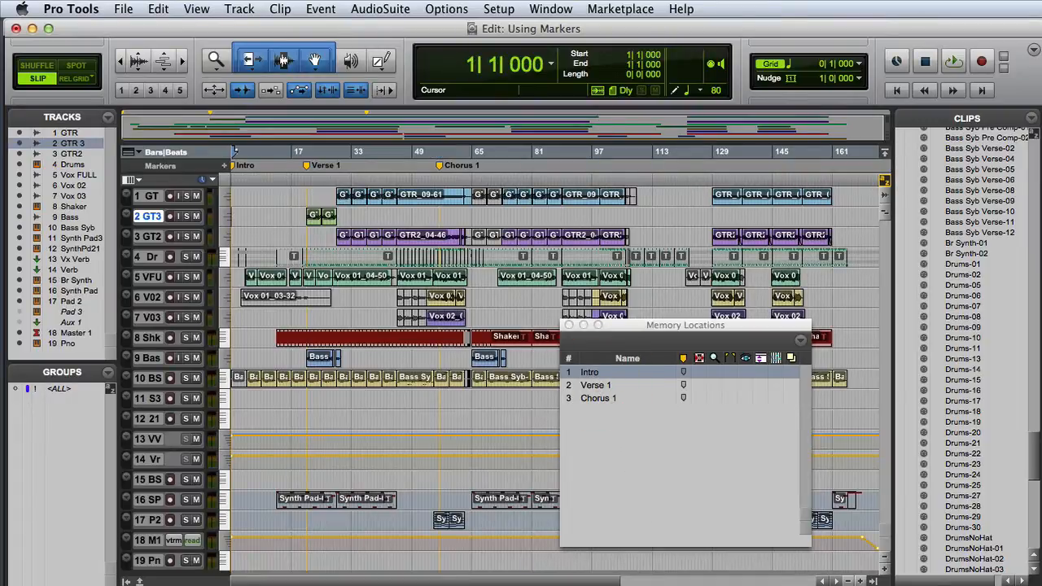